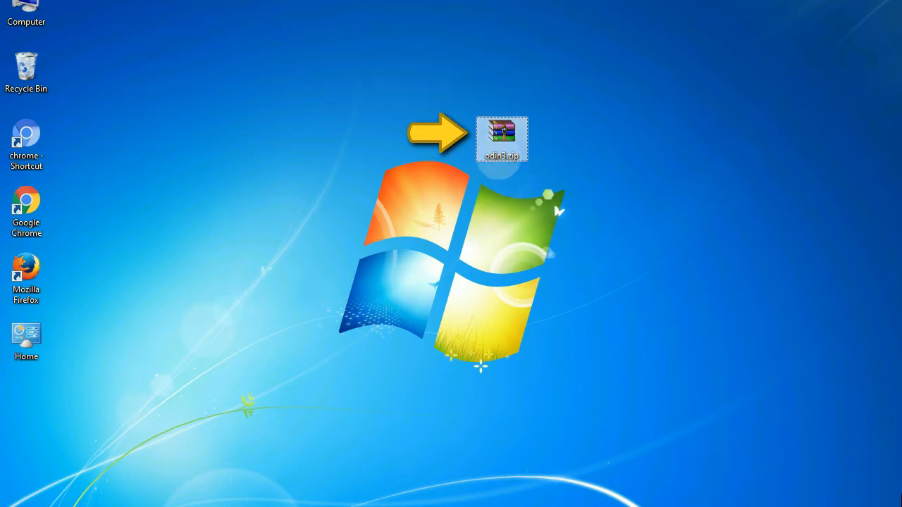
{"action": "mouse_move", "coordinate": [501, 138]}
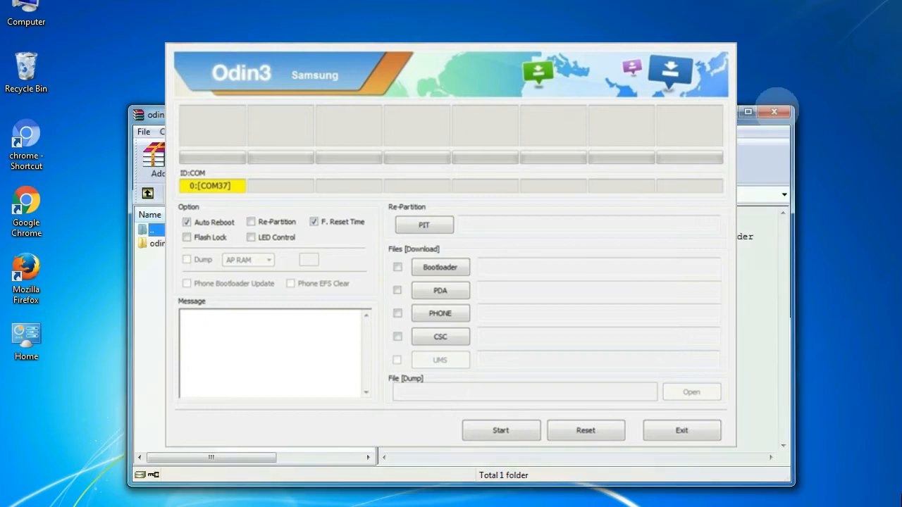
Flash the E500 HOME tar.md5 loaded in PDA until the green PASS appears
{"action": "left_click", "coordinate": [501, 429]}
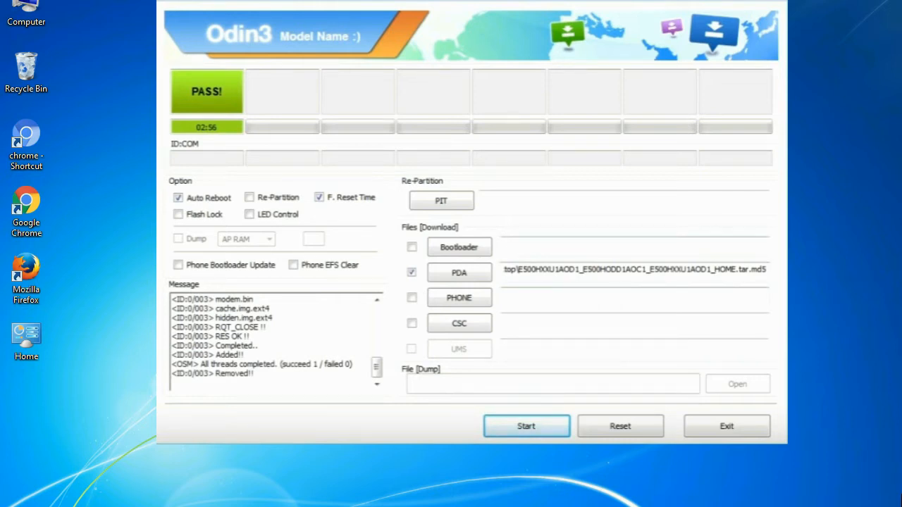
Exit Odin3 after the successful flash, returning to the desktop
{"action": "left_click", "coordinate": [726, 427]}
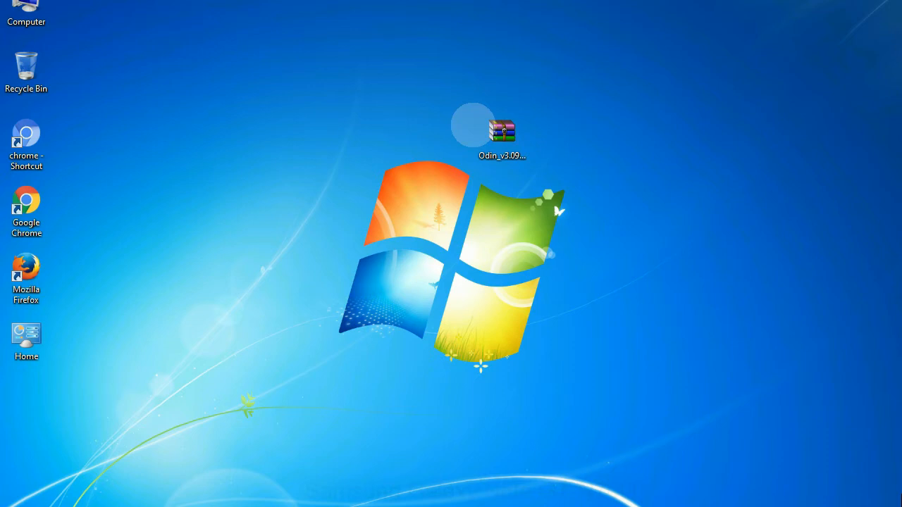
Extract the Odin_v3.09 zip onto the desktop and launch Odin3 v3.09
{"action": "left_click", "coordinate": [502, 134]}
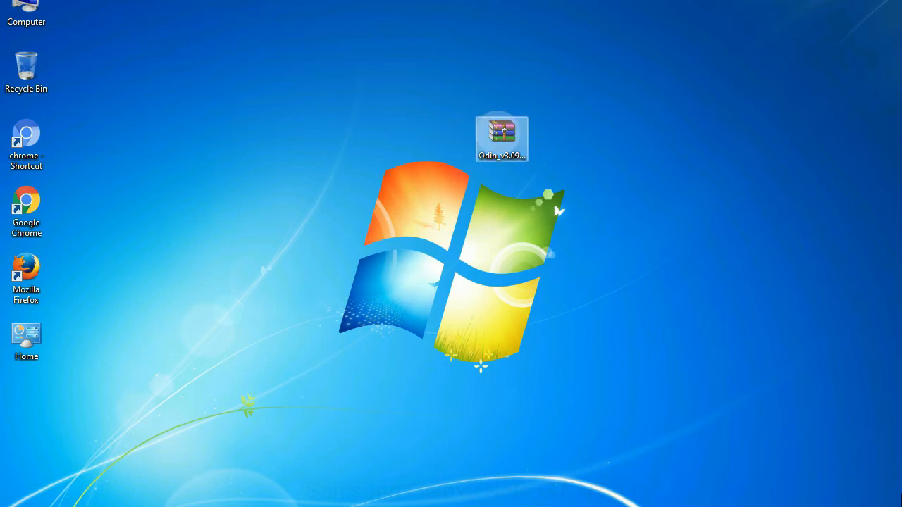
{"action": "right_click", "coordinate": [501, 137]}
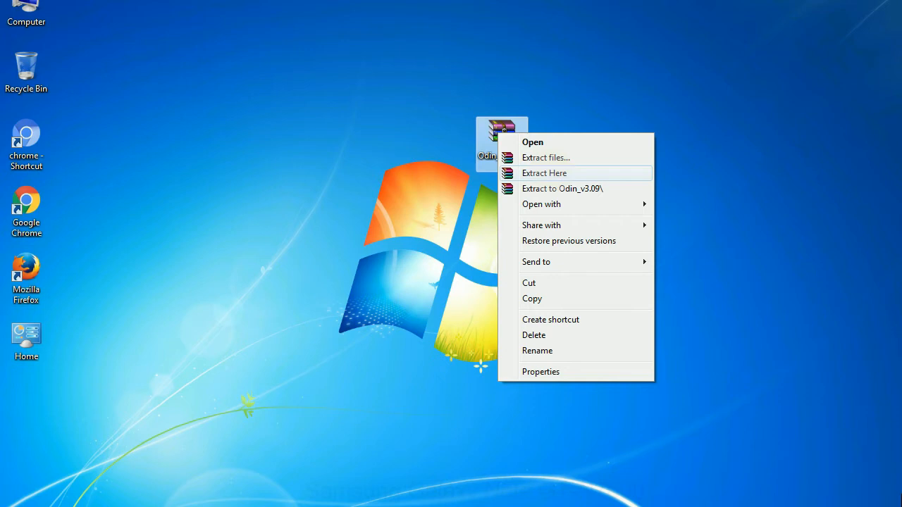
{"action": "left_click", "coordinate": [543, 173]}
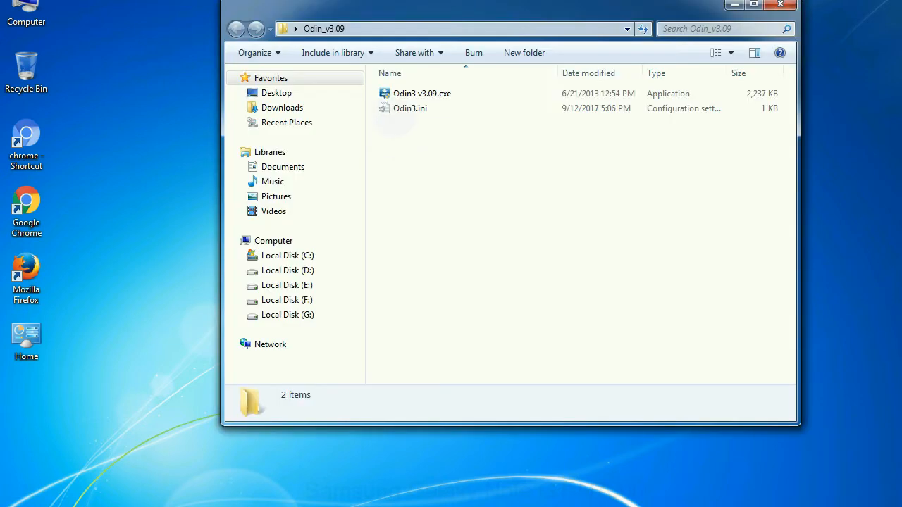
{"action": "right_click", "coordinate": [422, 93]}
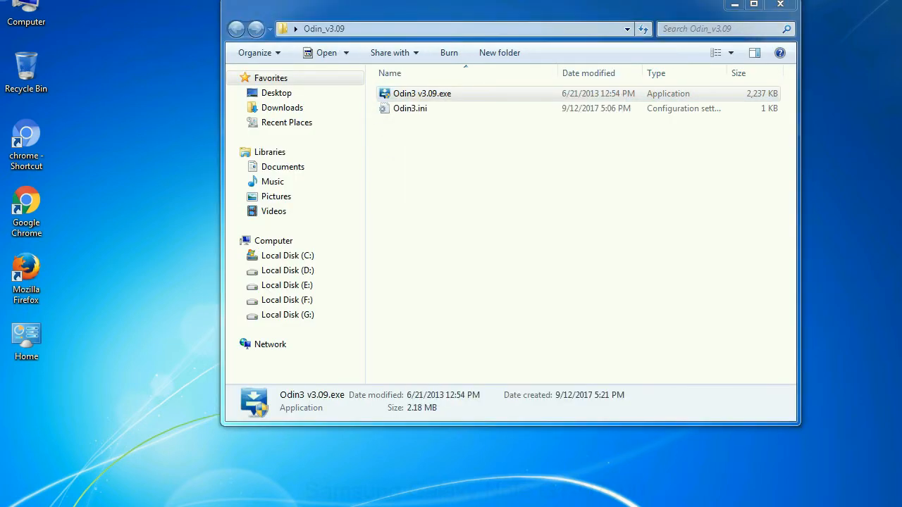
{"action": "double_click", "coordinate": [421, 93]}
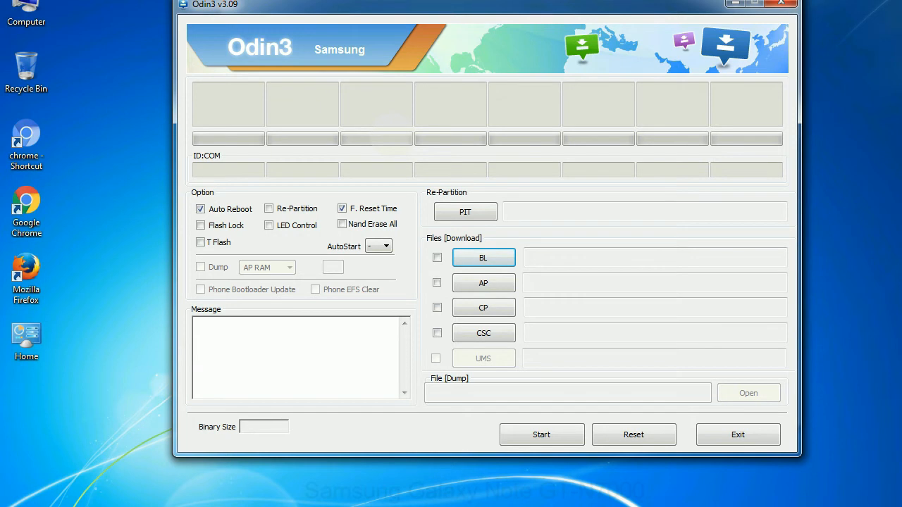
Close the empty Odin3 v3.09 window
{"action": "left_click", "coordinate": [780, 4]}
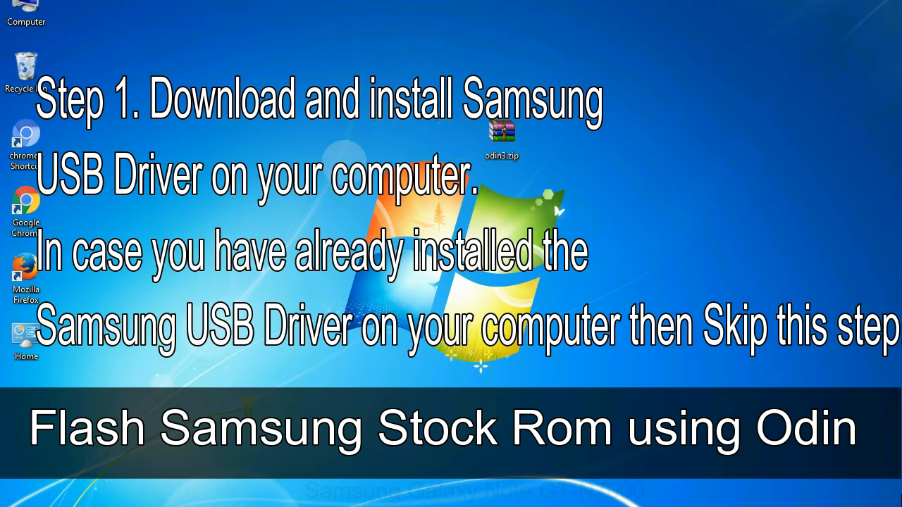
Select the odin3.zip archive on the desktop
{"action": "left_click", "coordinate": [501, 134]}
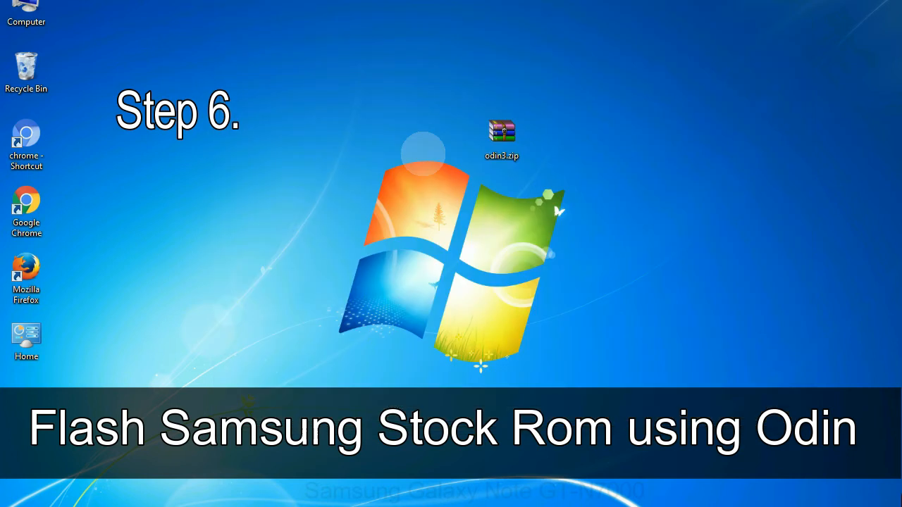
{"action": "left_click", "coordinate": [501, 138]}
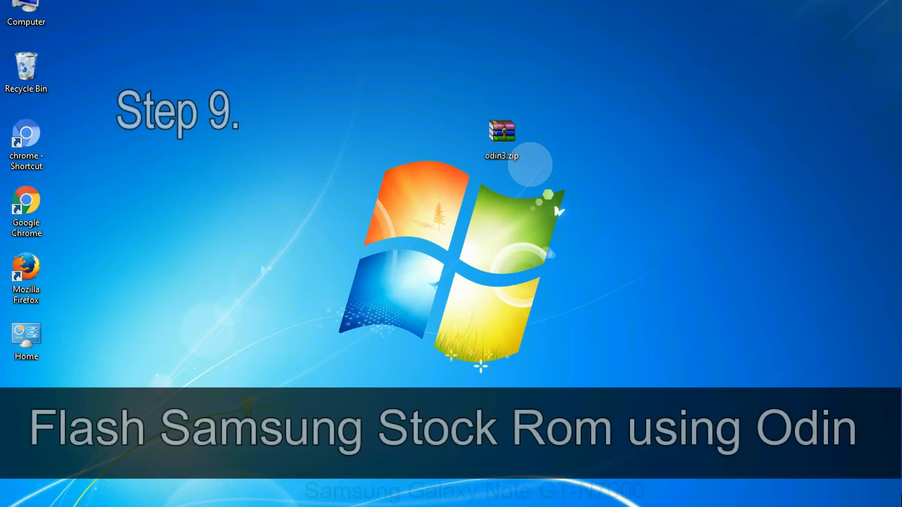
{"action": "left_click", "coordinate": [502, 137]}
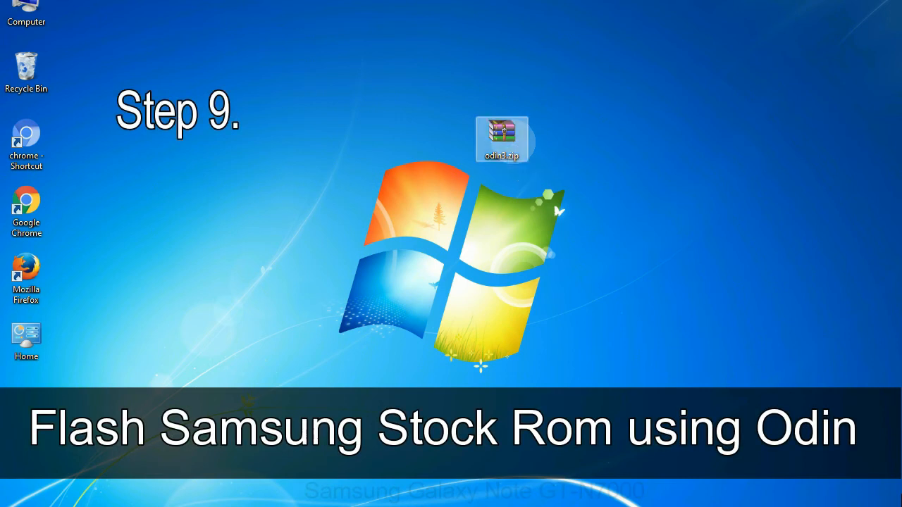
Run Odin3 from odin3.zip with the phone on COM3 and browse for a PDA file
{"action": "double_click", "coordinate": [503, 139]}
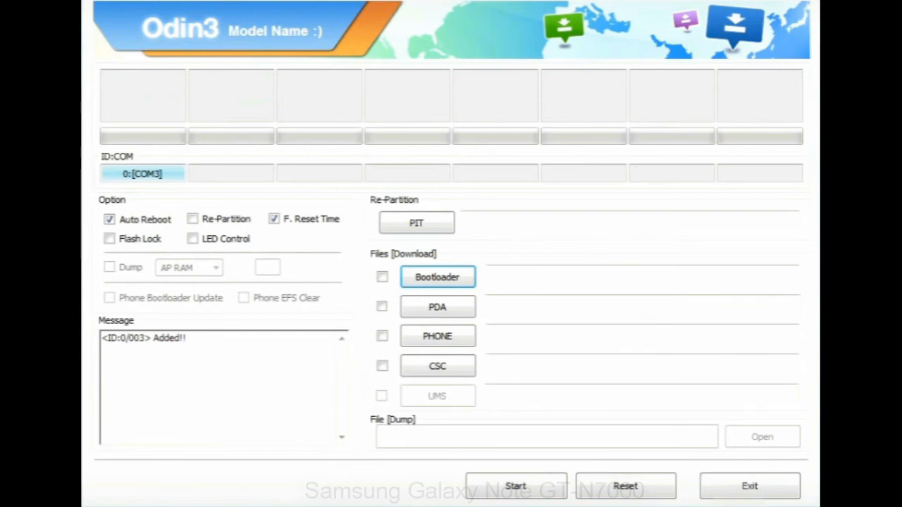
{"action": "left_click", "coordinate": [437, 307]}
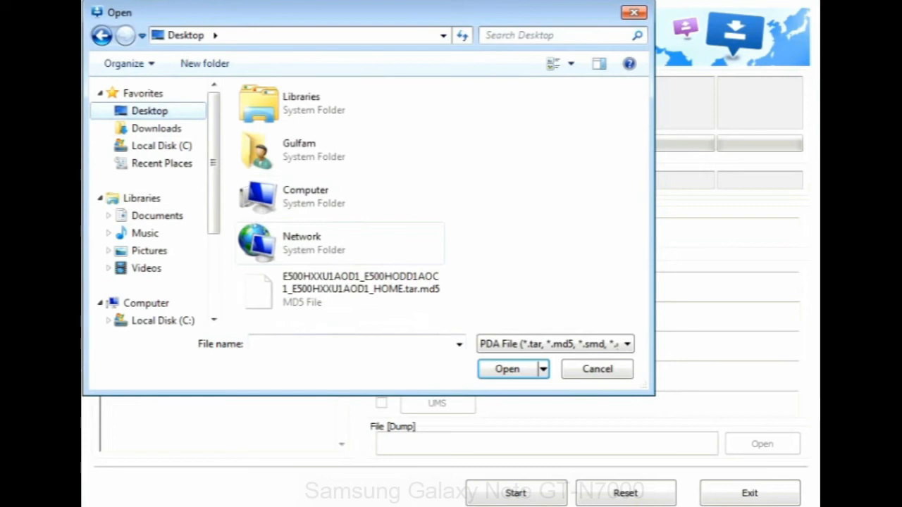
Choose the E500 HOME tar.md5 firmware as the PDA file
{"action": "left_click", "coordinate": [507, 368]}
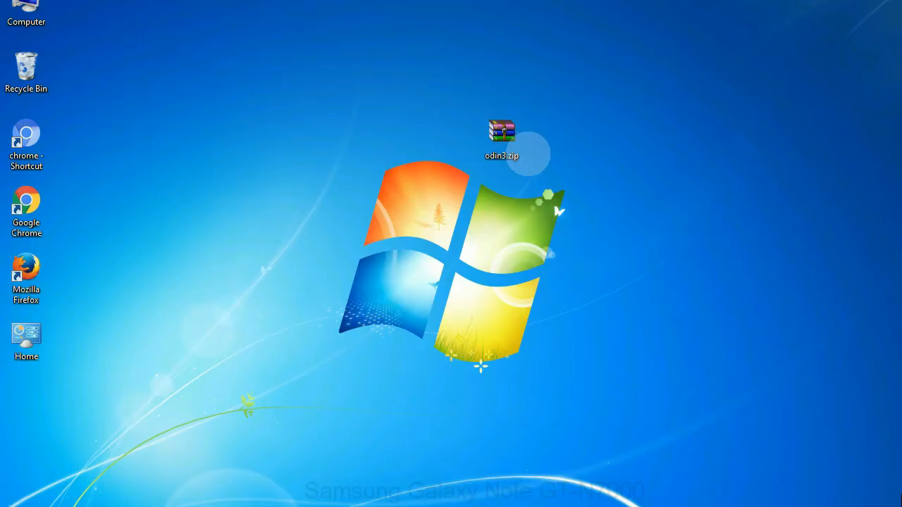
Run Odin3 from odin3.zip, flash to a green PASS, then exit Odin3
{"action": "left_click", "coordinate": [501, 138]}
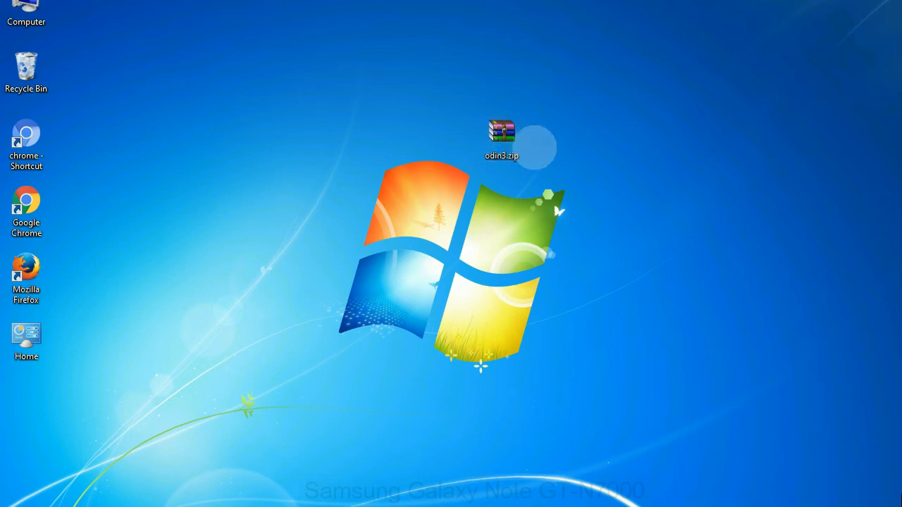
{"action": "left_click", "coordinate": [500, 139]}
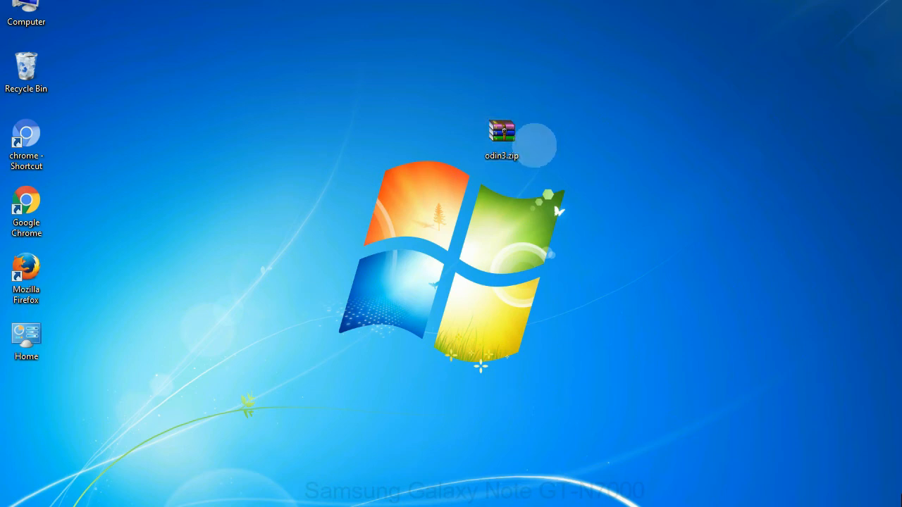
{"action": "double_click", "coordinate": [501, 133]}
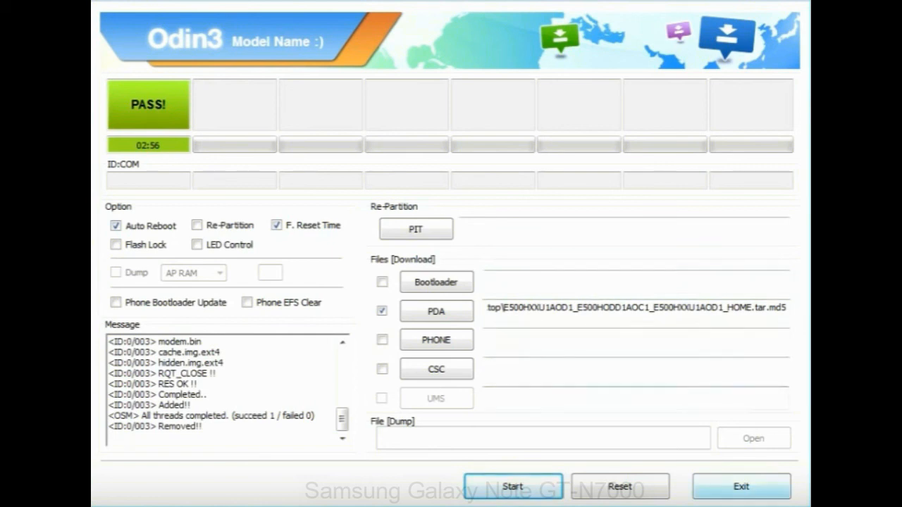
{"action": "left_click", "coordinate": [740, 486]}
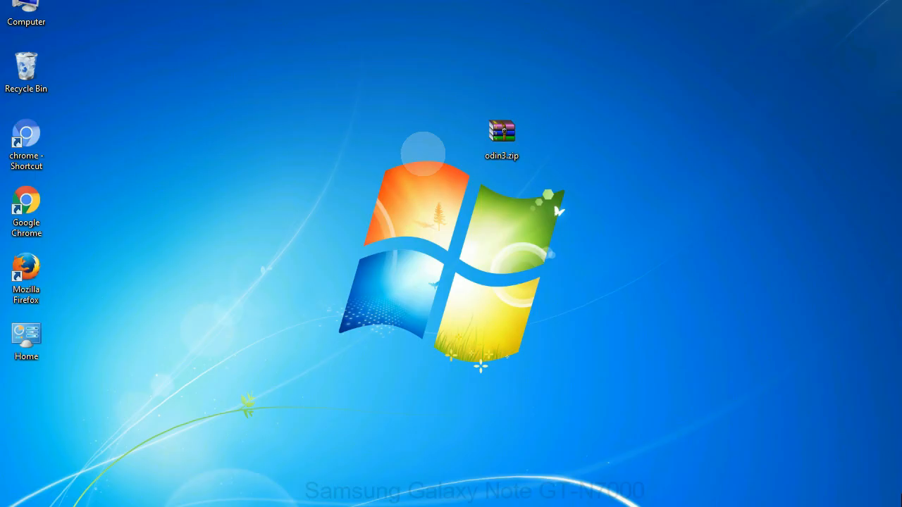